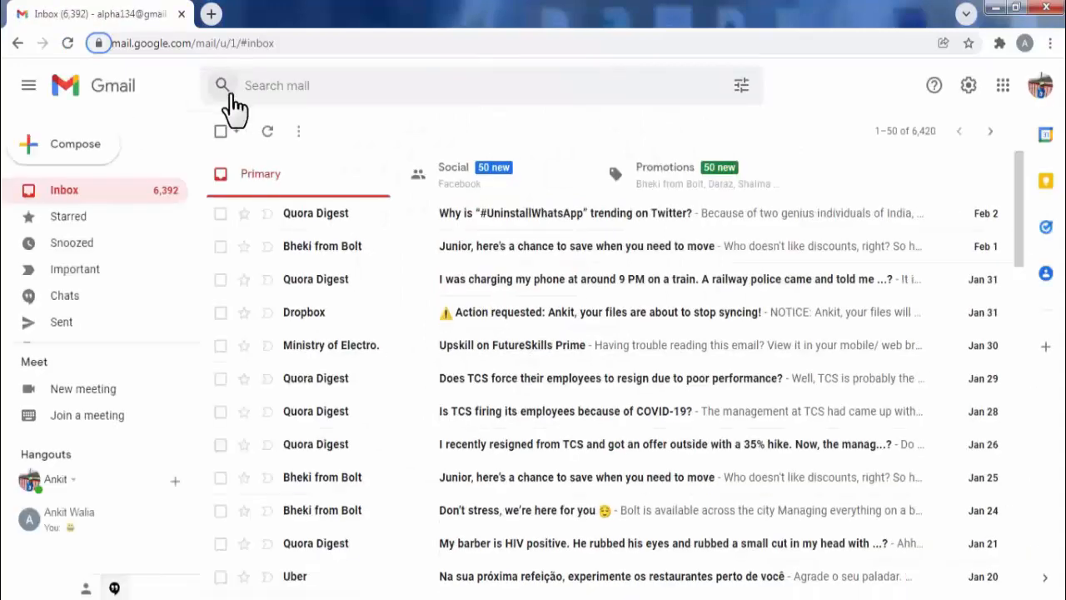
mouse_move(779, 100)
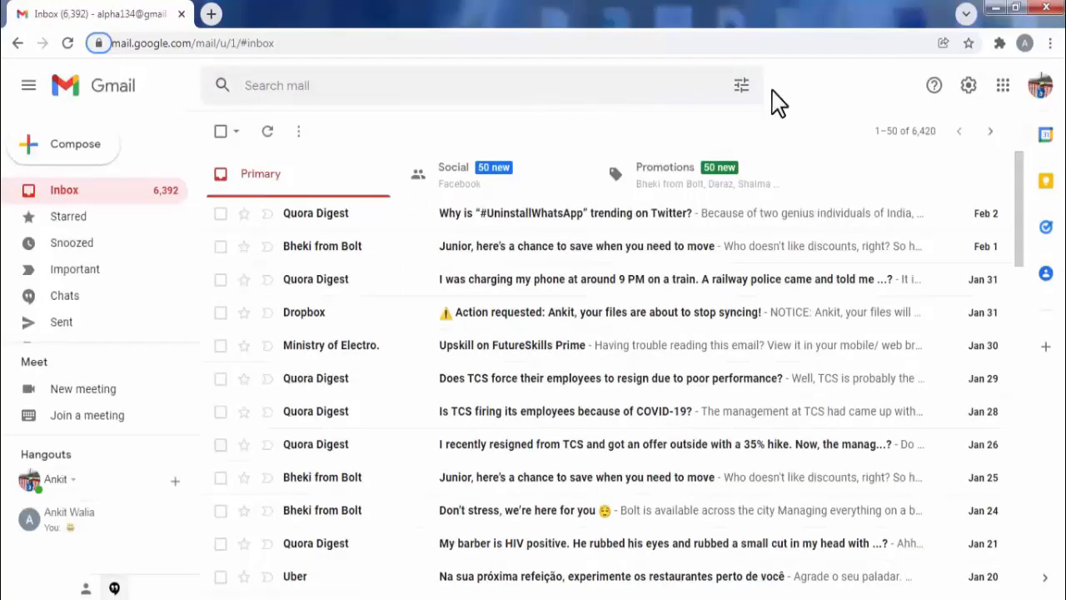
mouse_move(1003, 85)
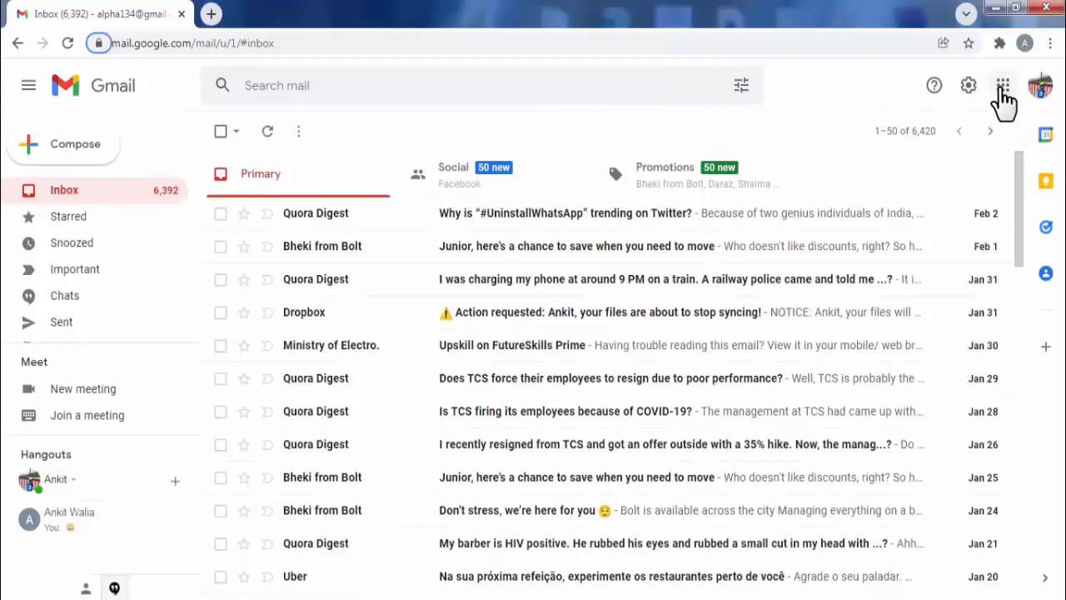
mouse_move(1002, 85)
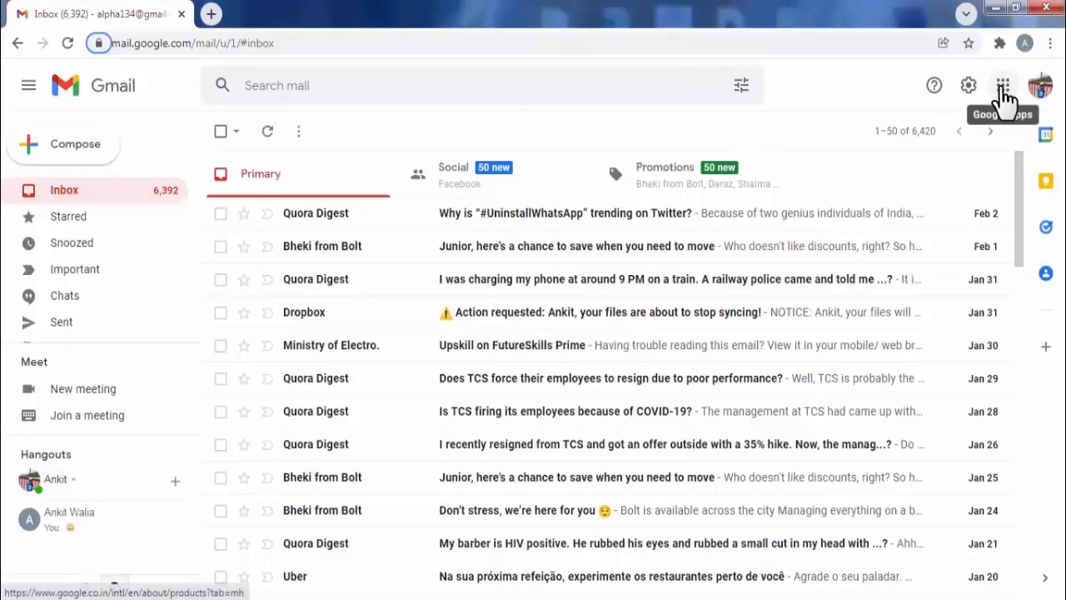
Step: Launch Google Contacts from Gmail's Google apps grid into a new tab
click(1003, 85)
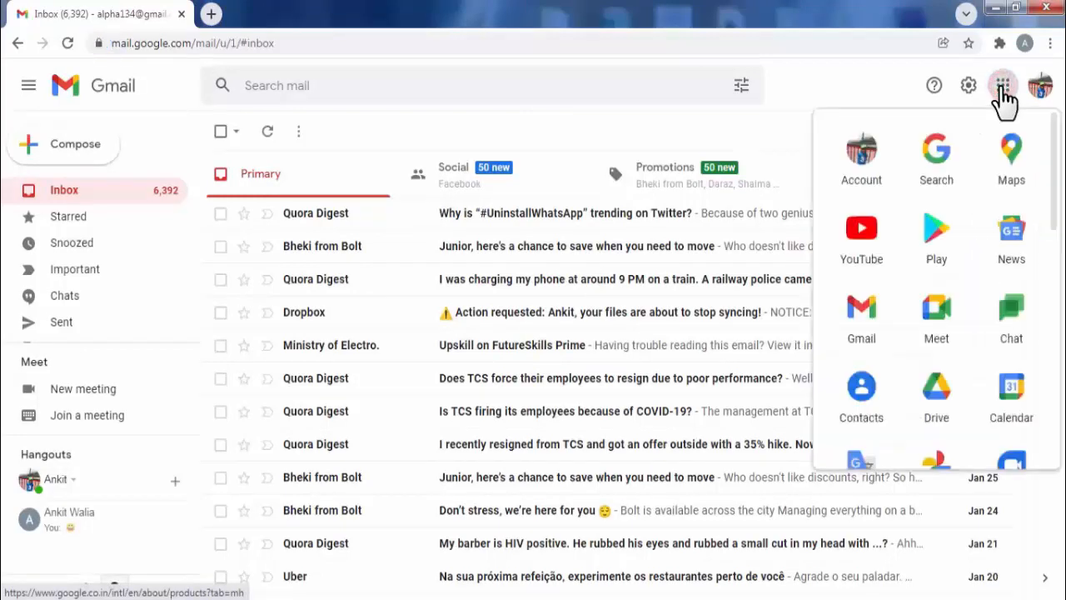
mouse_move(861, 391)
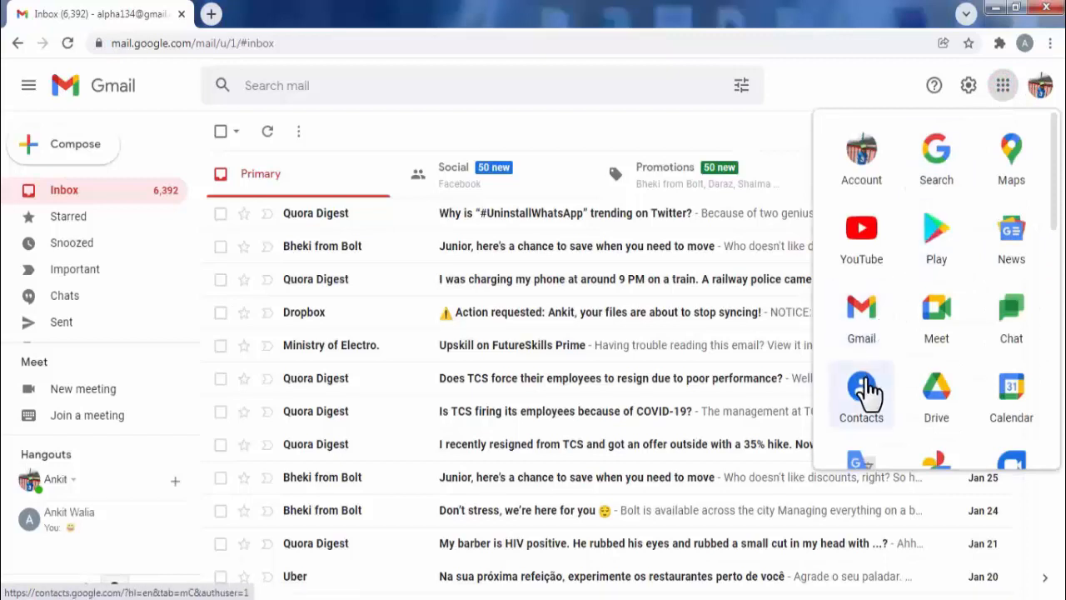
mouse_move(861, 397)
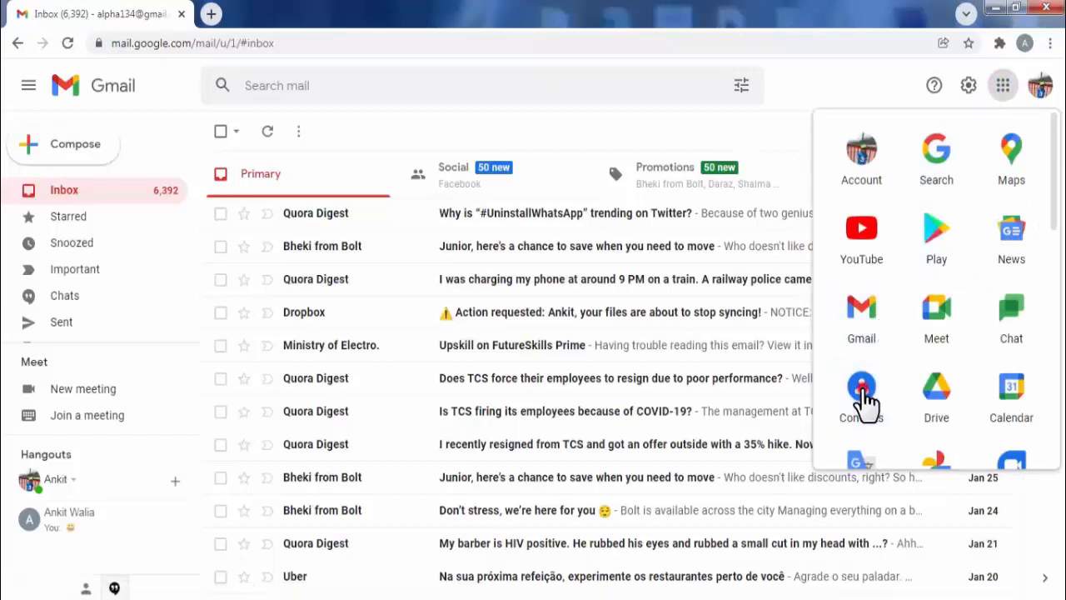
click(861, 394)
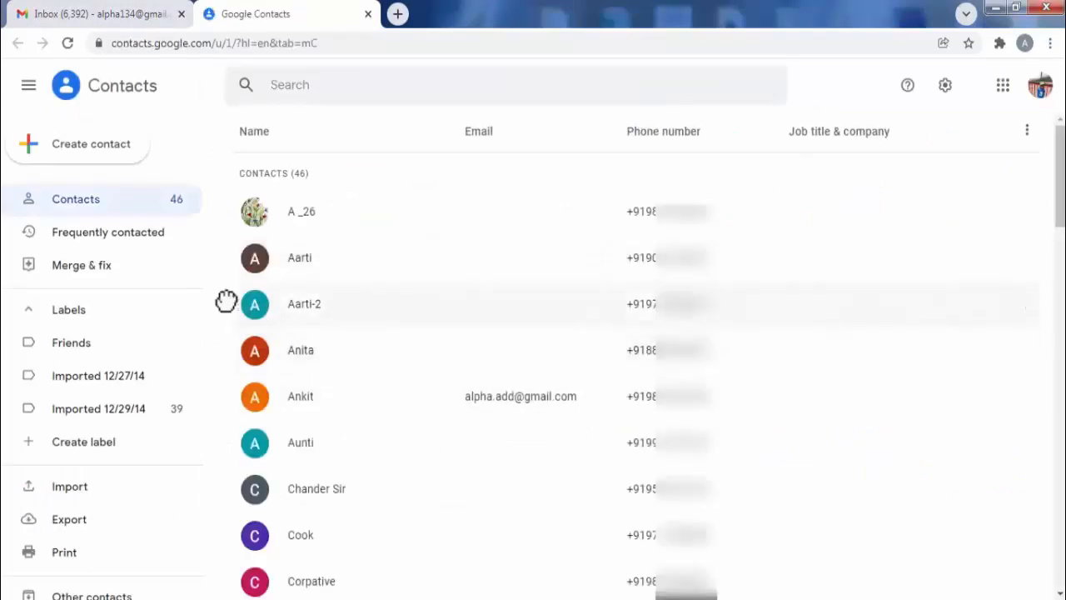
mouse_move(214, 304)
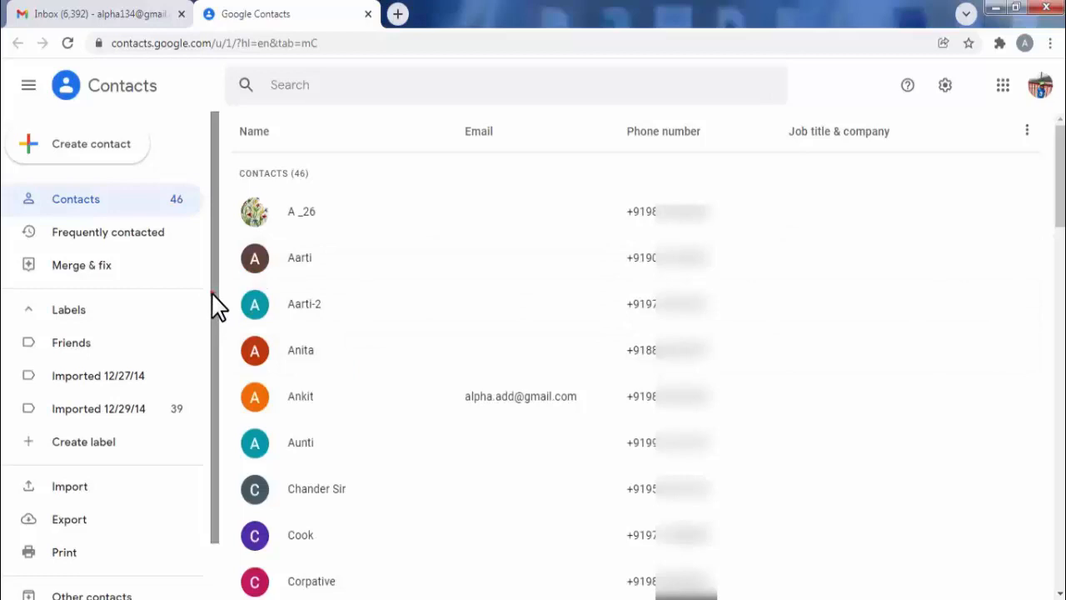
Step: Scroll the left sidebar down to reach the Other contacts entry
scroll(down, 3)
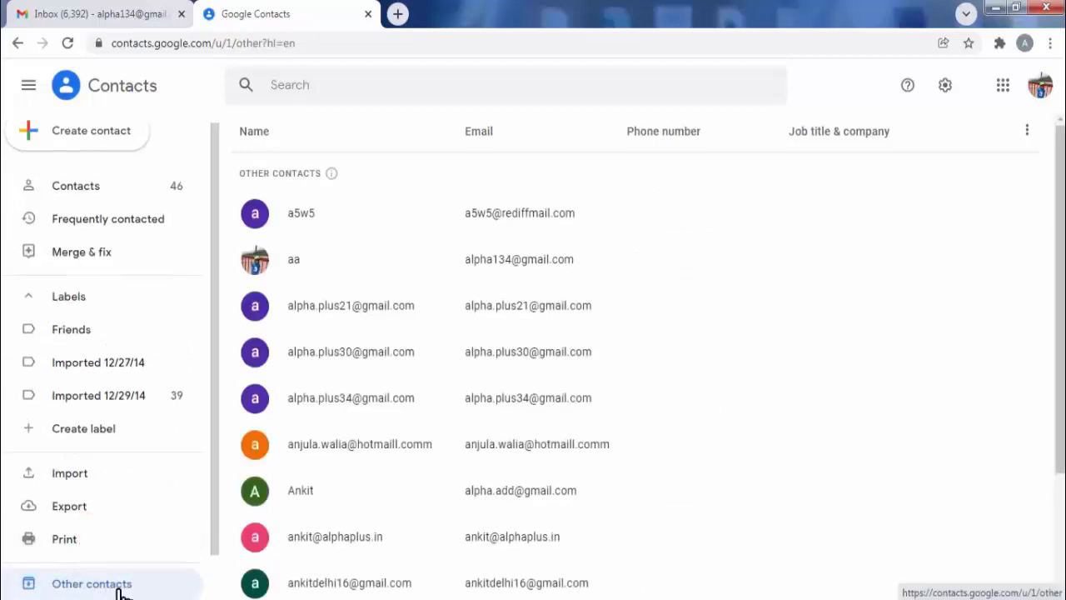
mouse_move(661, 272)
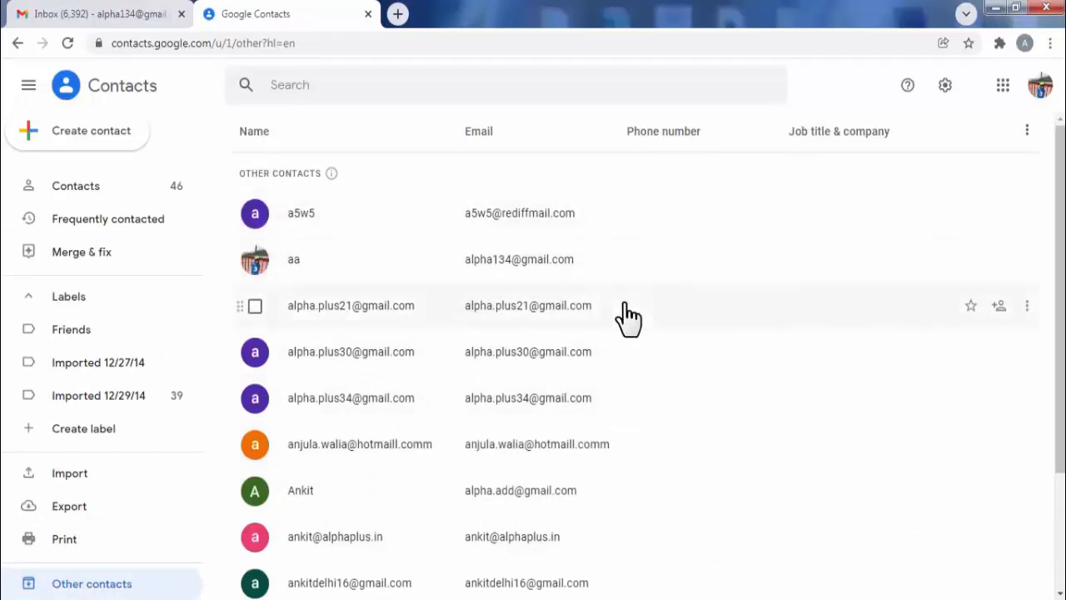
mouse_move(649, 427)
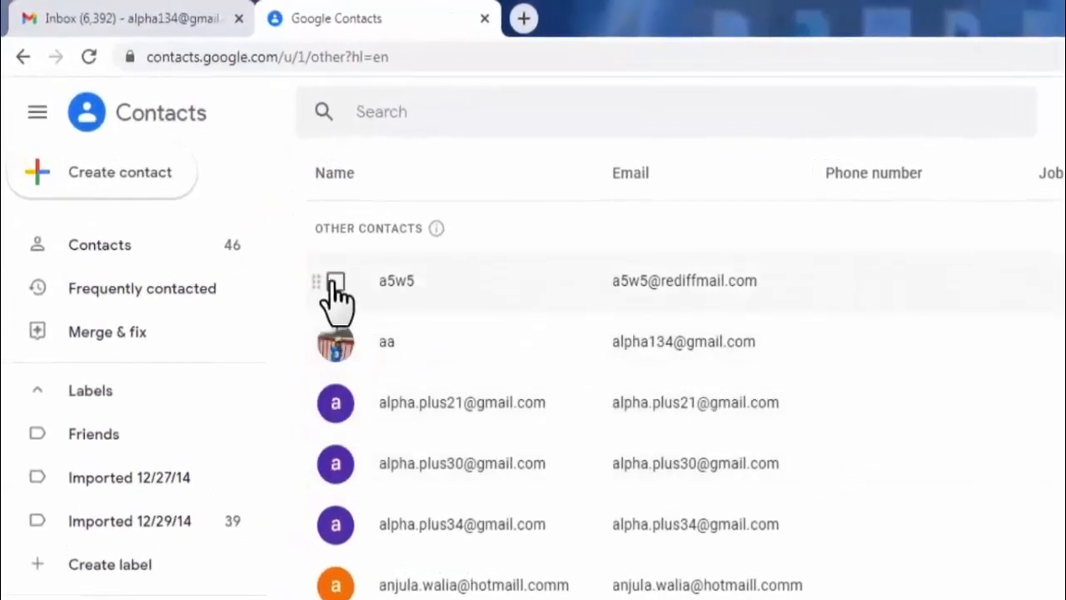
Step: Tick the first Other contact and use the toolbar dropdown to select All
click(335, 280)
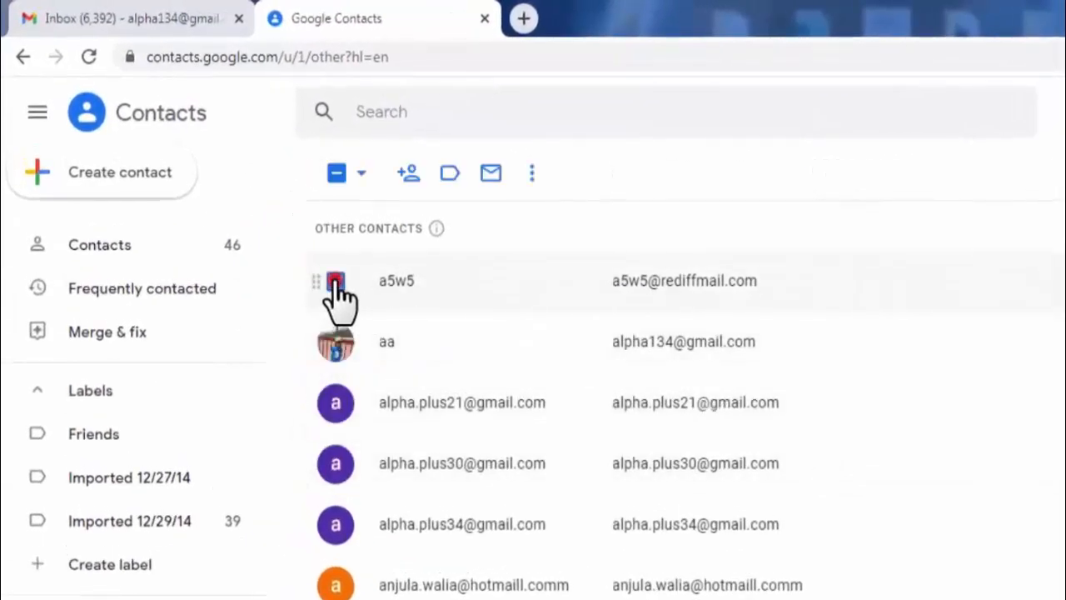
click(335, 280)
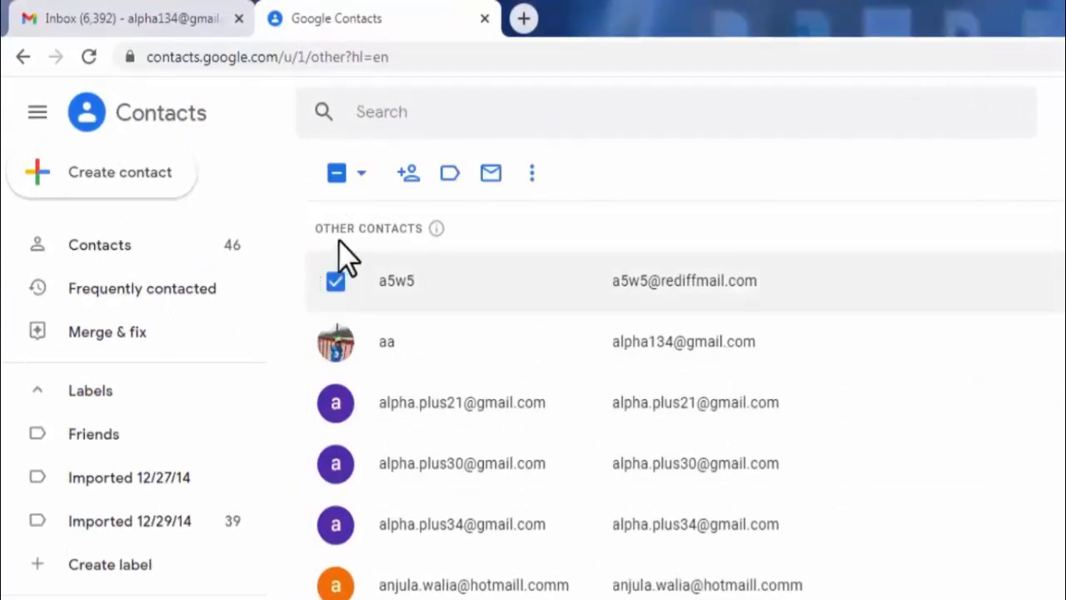
mouse_move(359, 171)
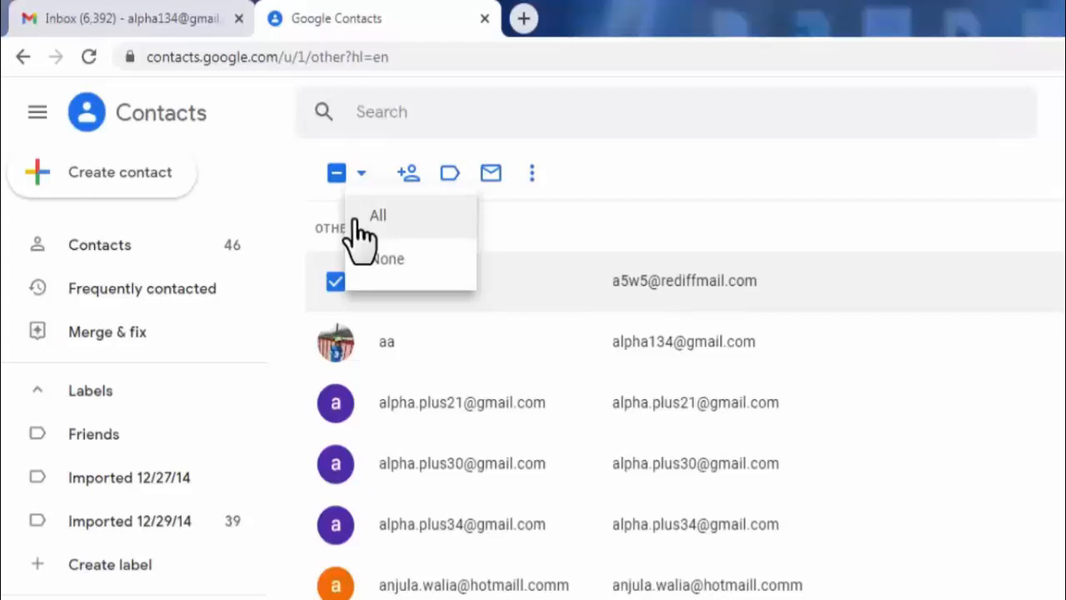
mouse_move(391, 233)
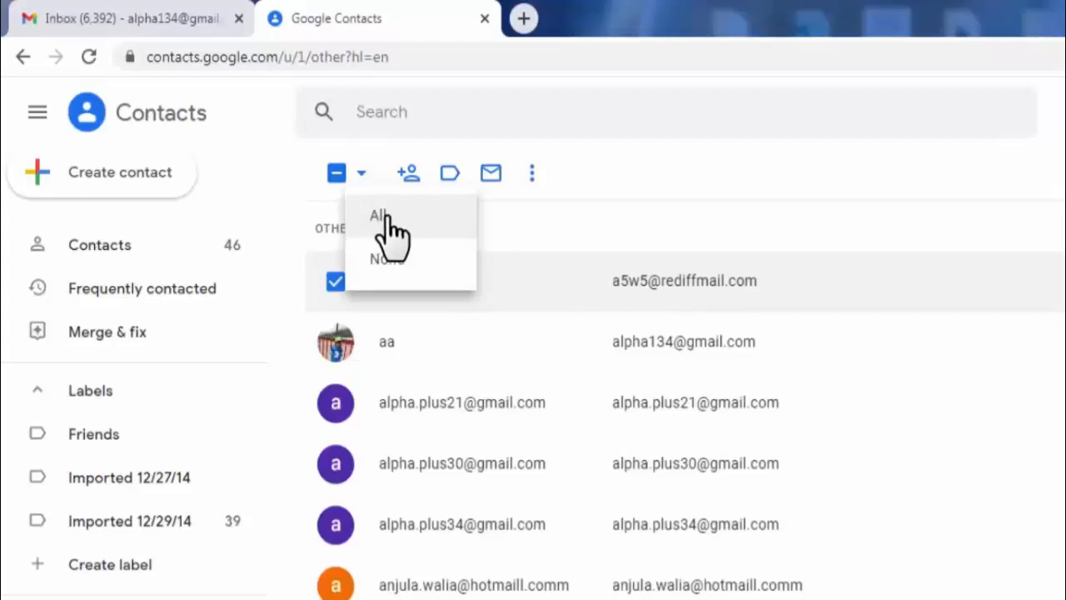
click(380, 215)
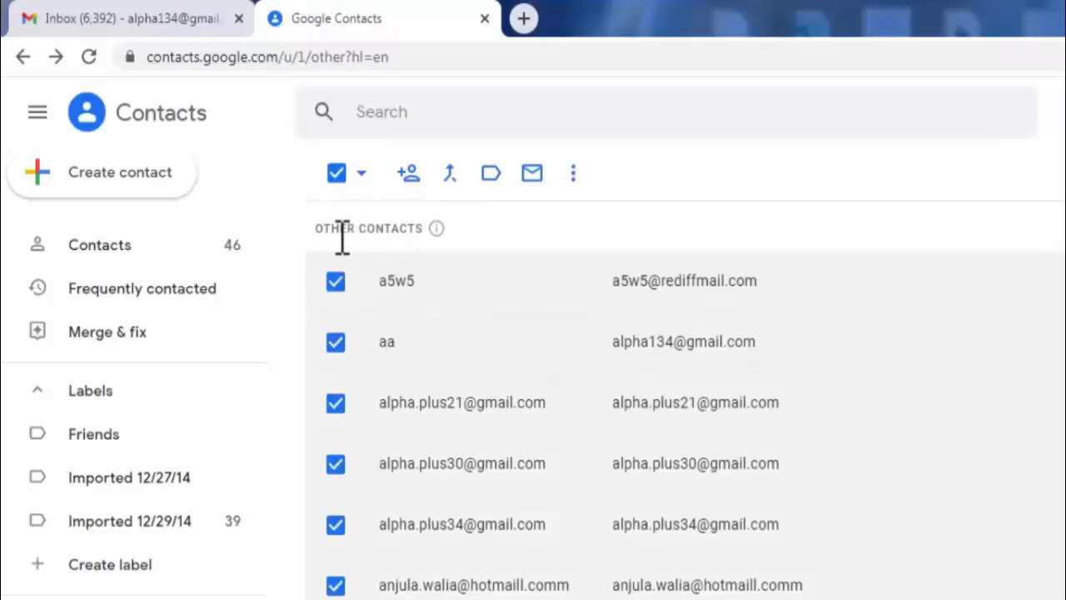
mouse_move(310, 323)
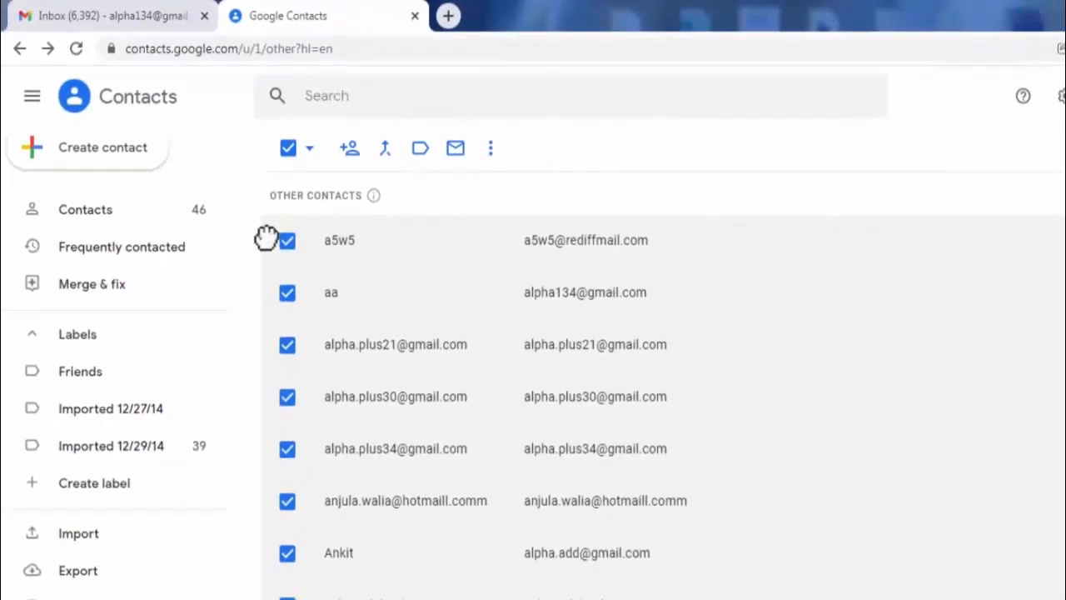
mouse_move(267, 341)
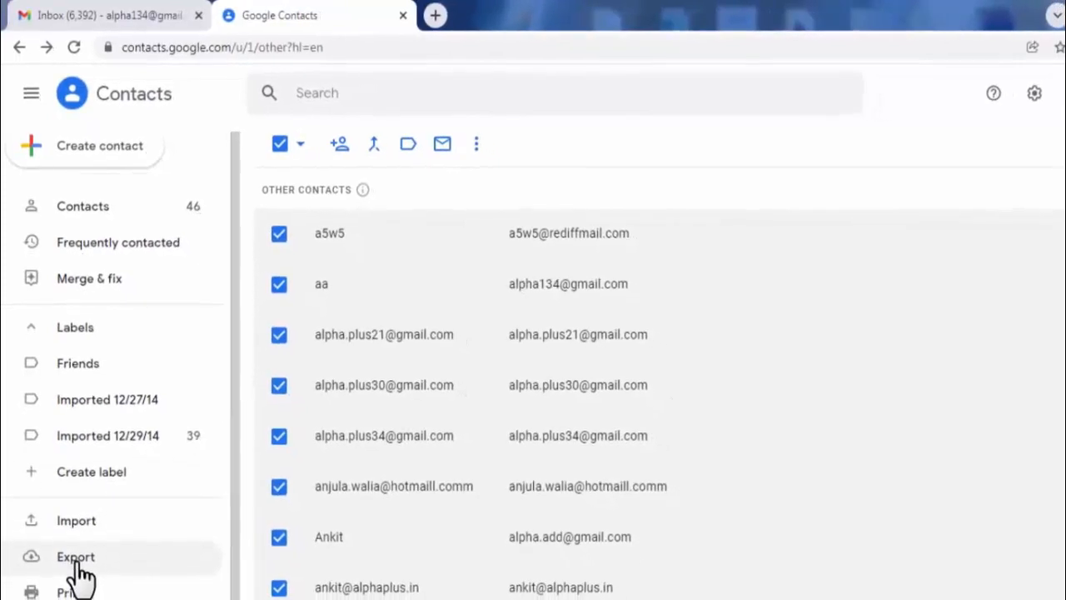
Step: Export the 12 selected contacts as an Outlook CSV, downloading contacts.csv
click(76, 556)
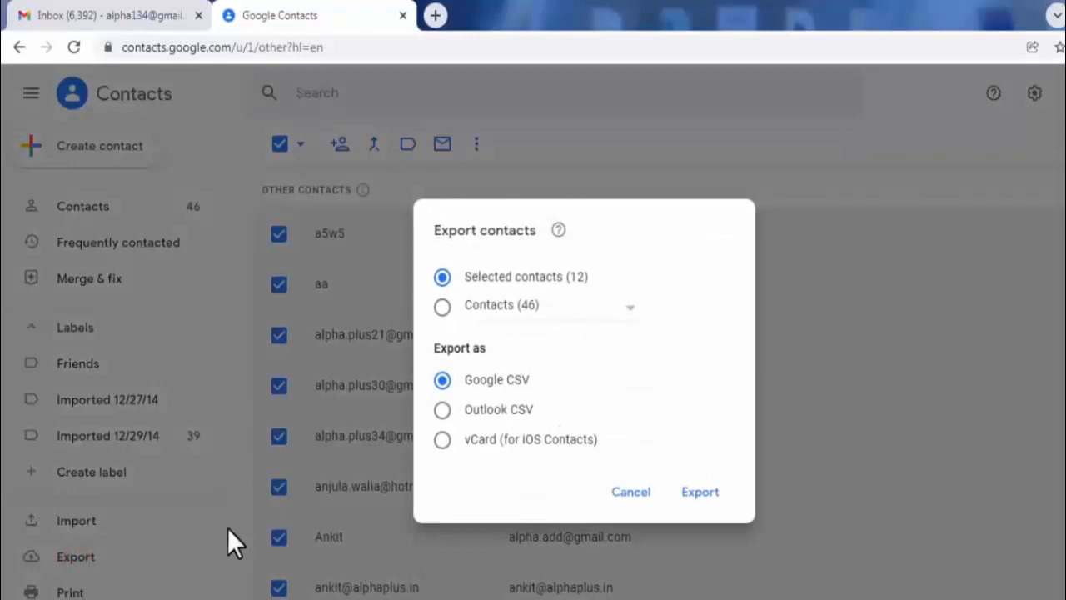
mouse_move(496, 437)
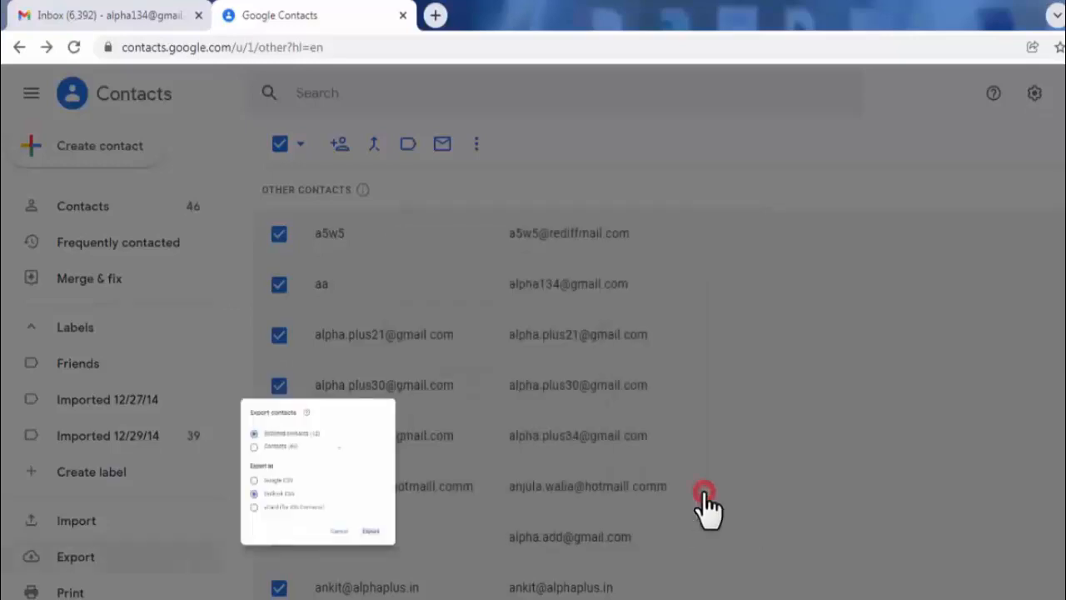
click(370, 529)
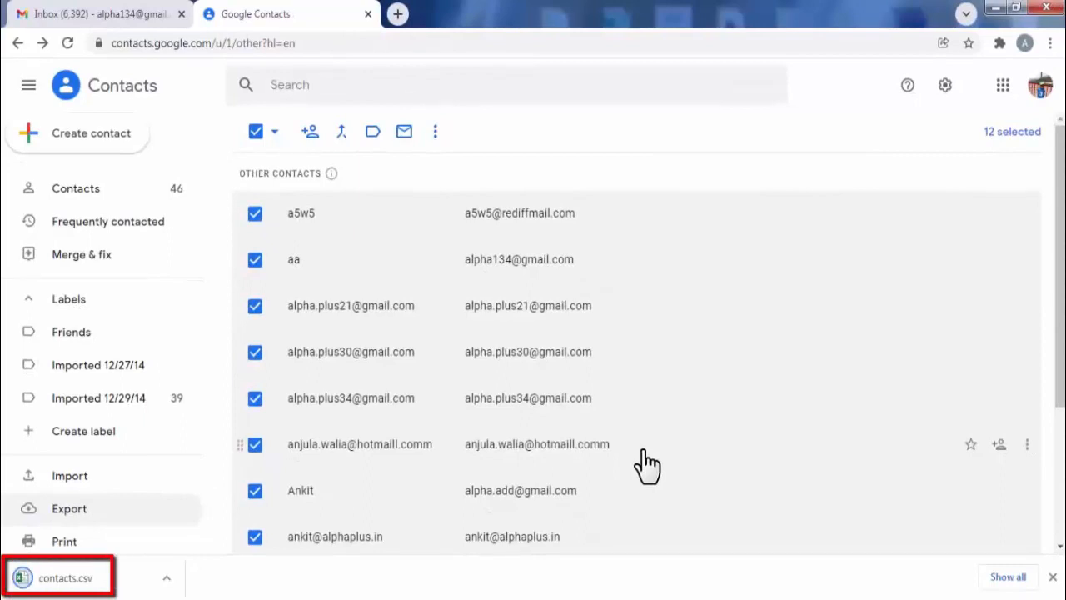
mouse_move(590, 453)
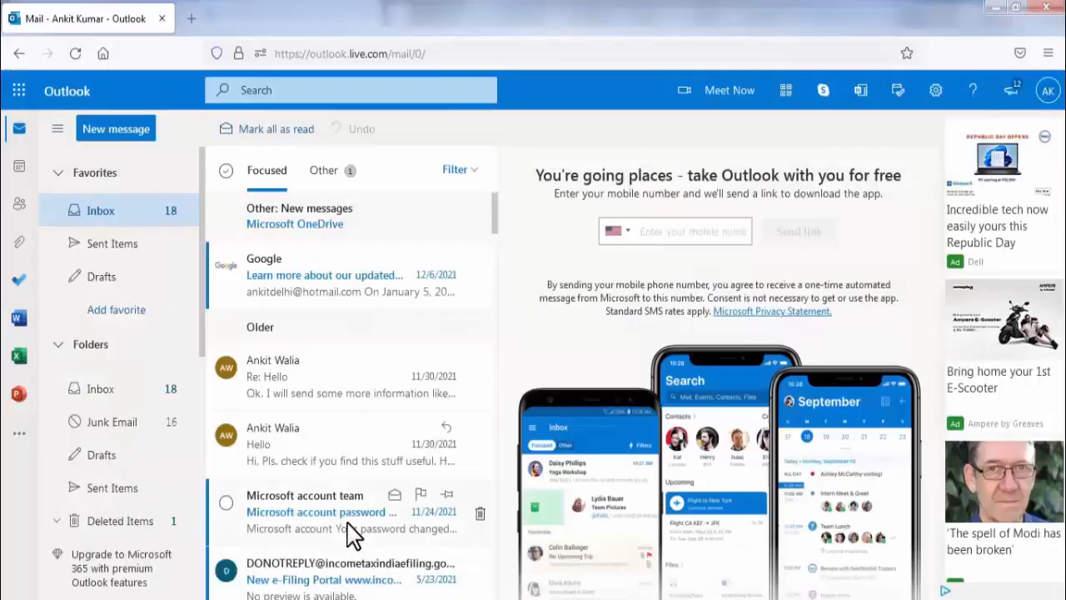
mouse_move(419, 130)
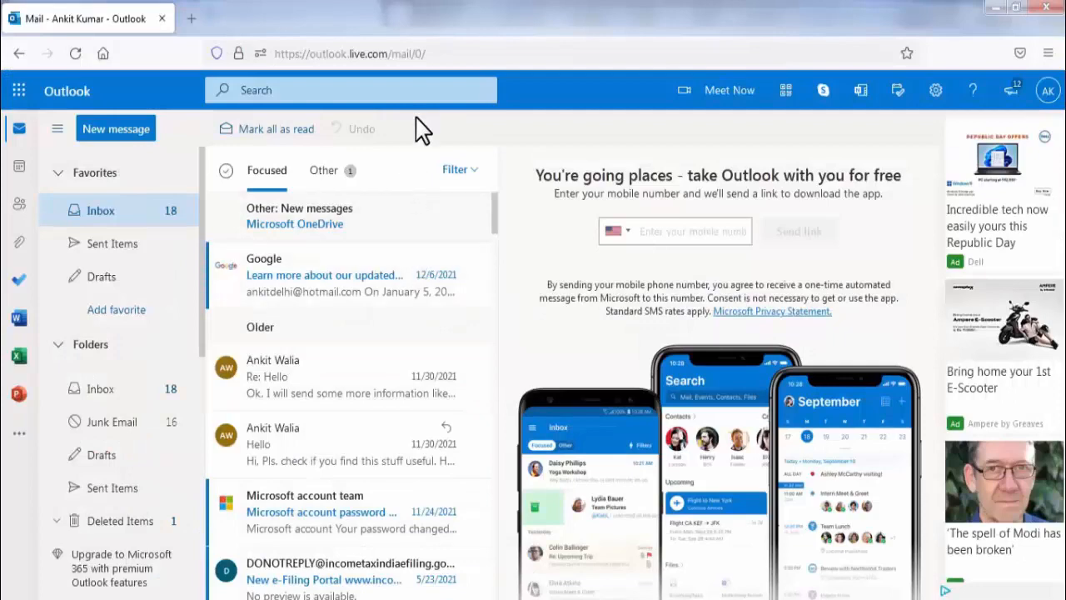
mouse_move(336, 158)
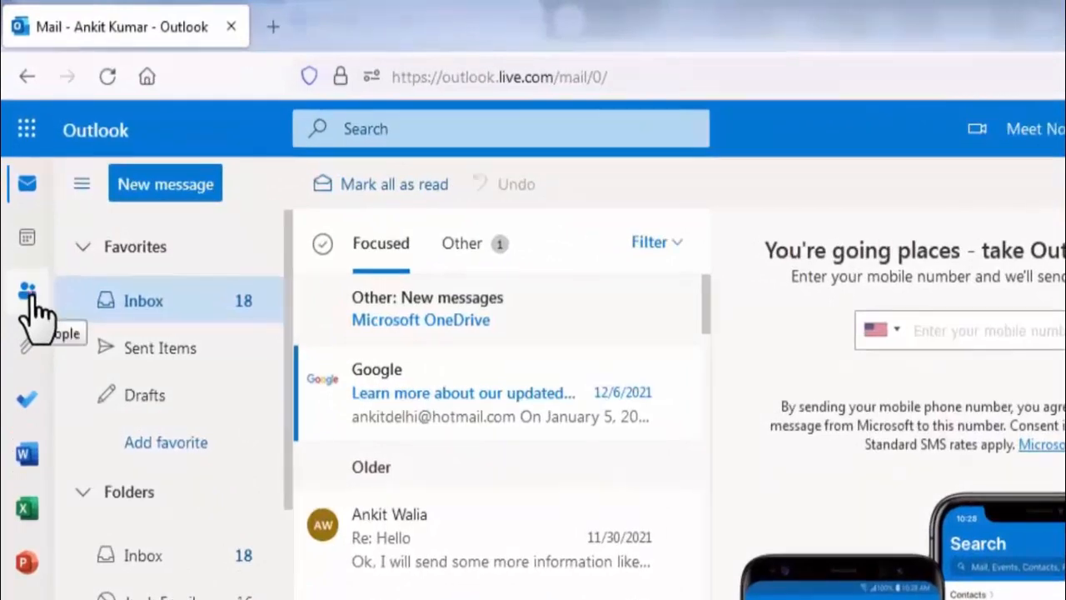
Step: Go to the People page and start Import contacts for the empty list
click(27, 291)
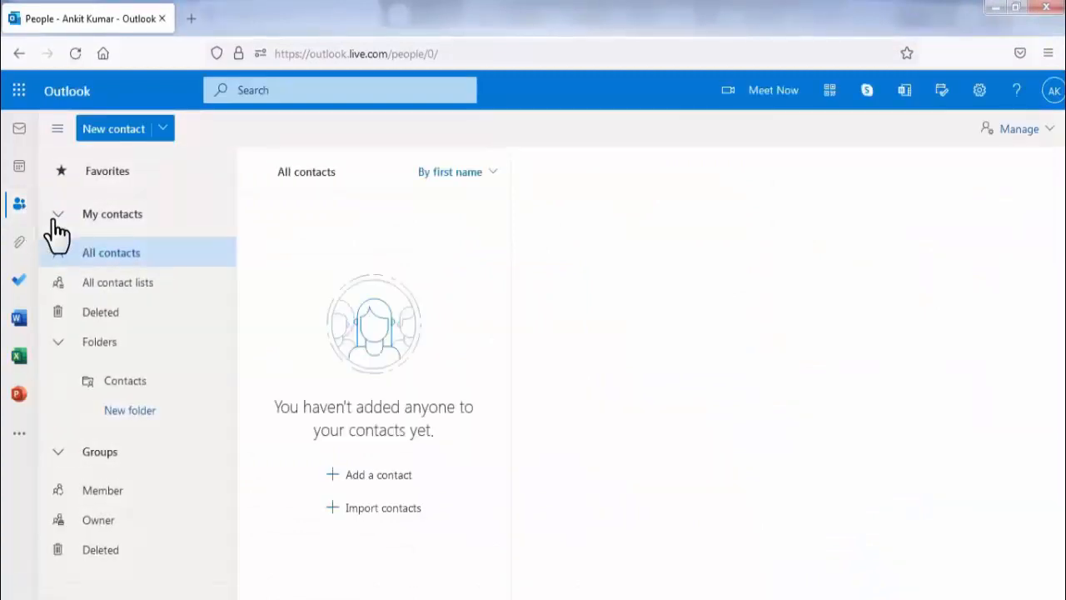
mouse_move(123, 267)
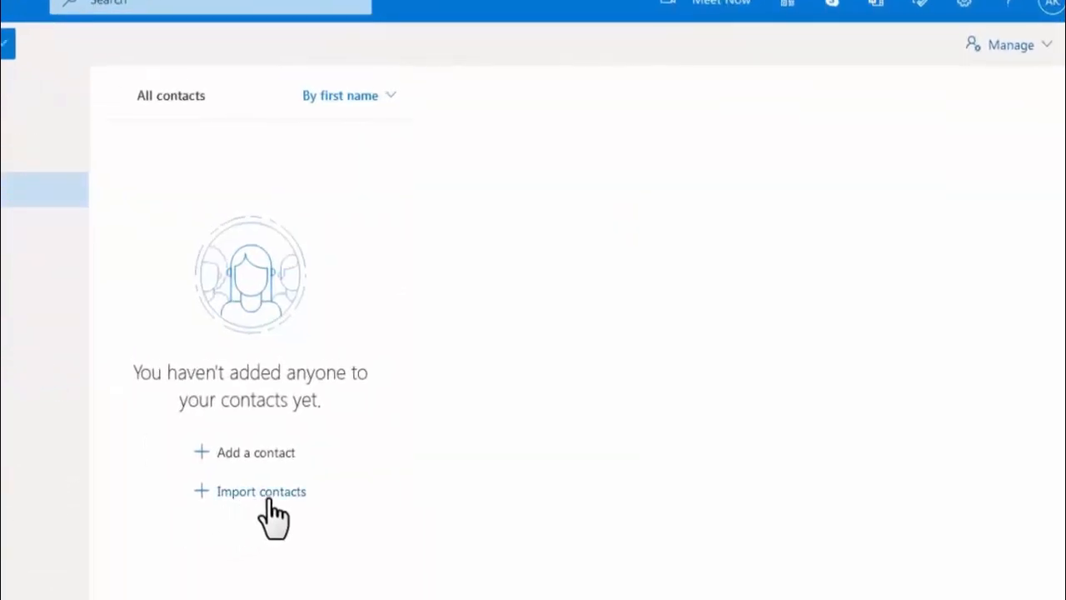
click(260, 489)
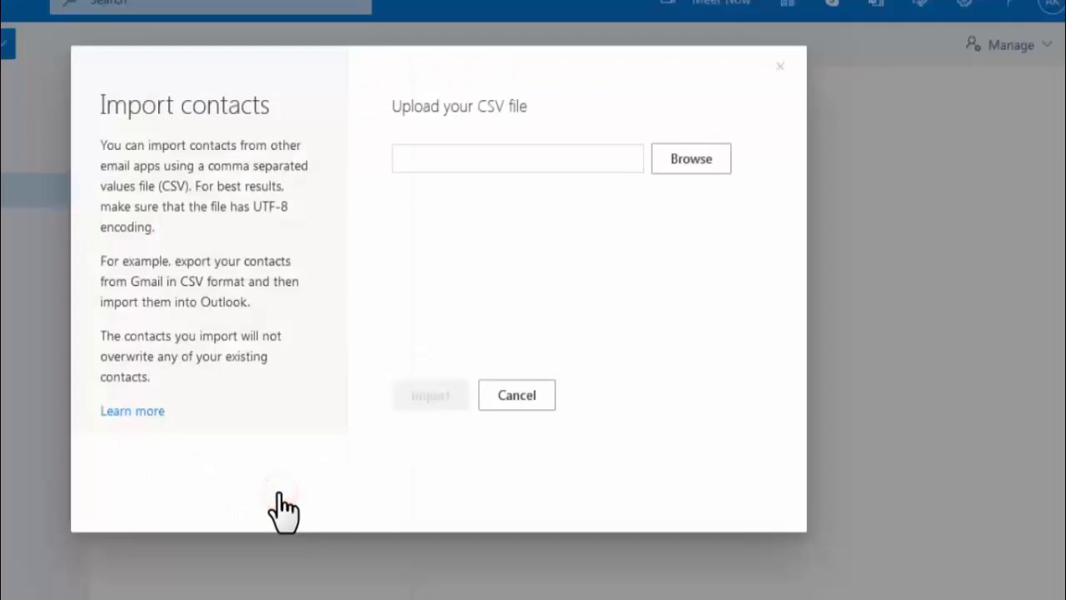
mouse_move(459, 330)
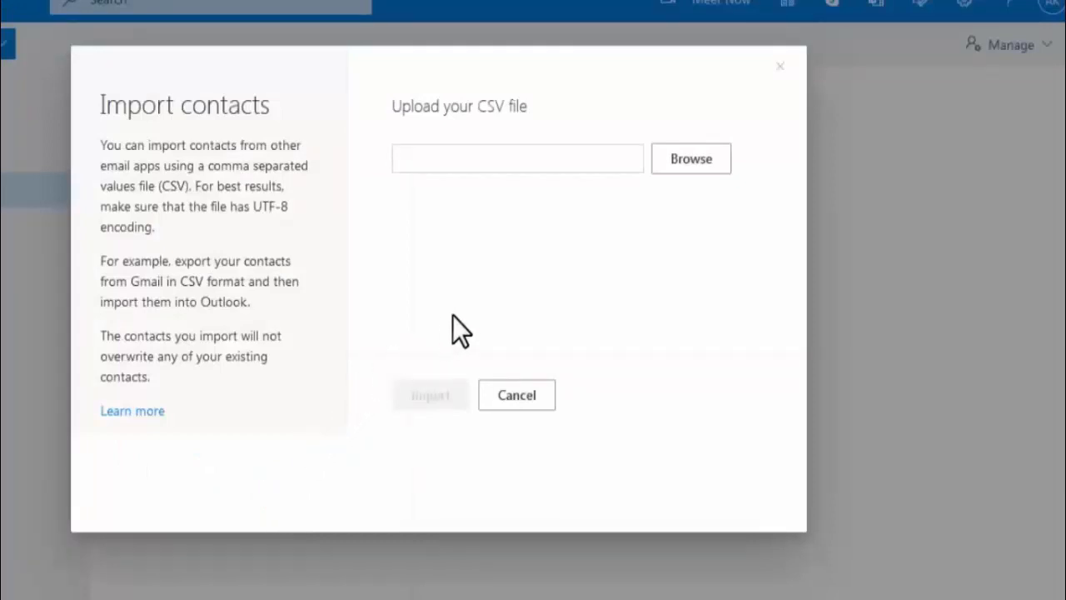
mouse_move(663, 230)
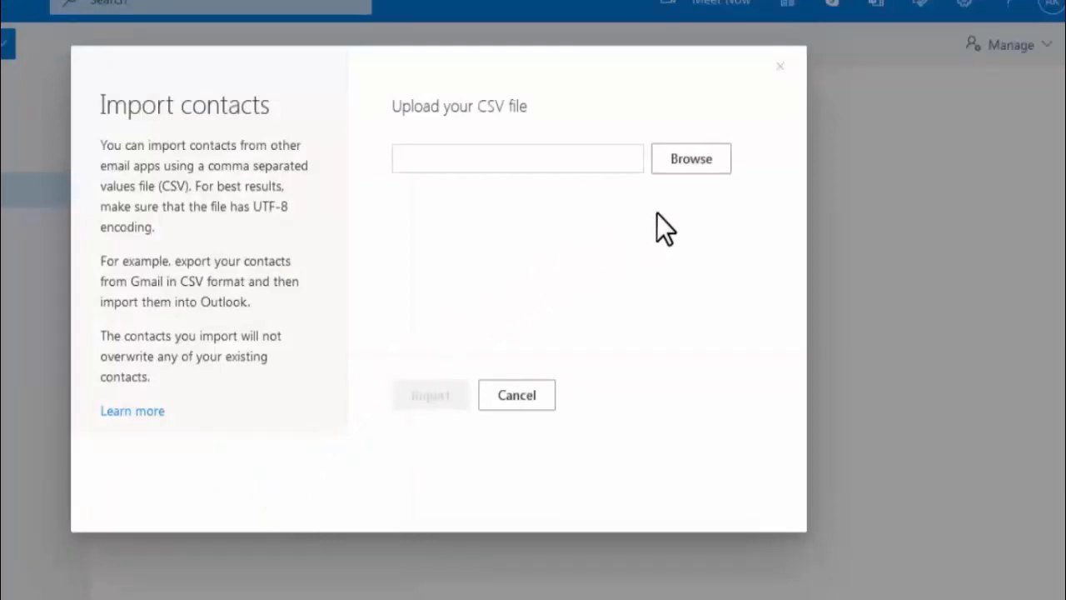
Step: Browse the Desktop and attach contacts.csv as the file to upload
click(689, 159)
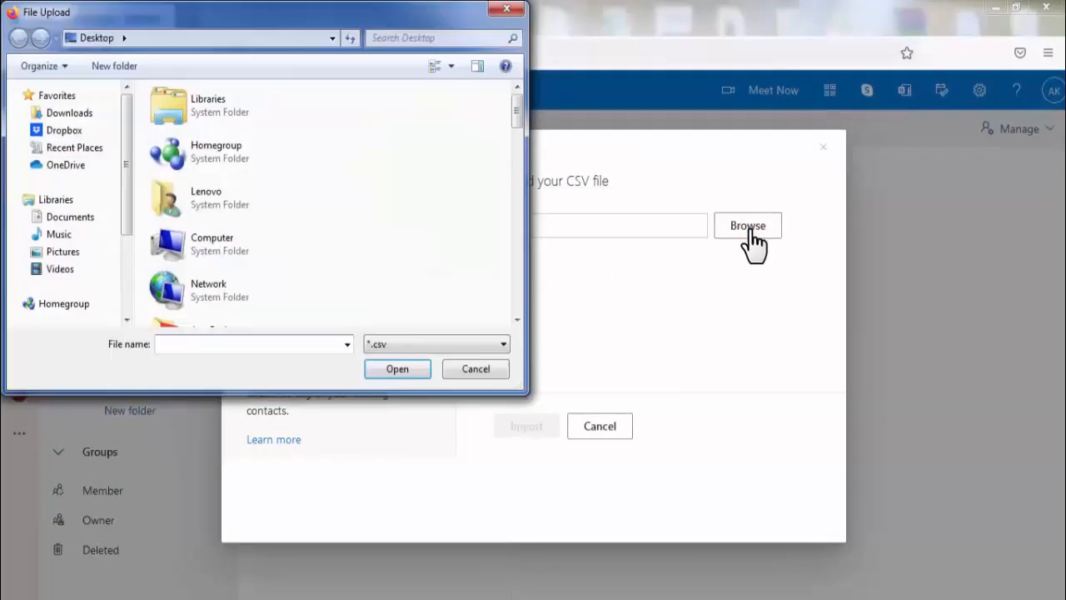
mouse_move(593, 214)
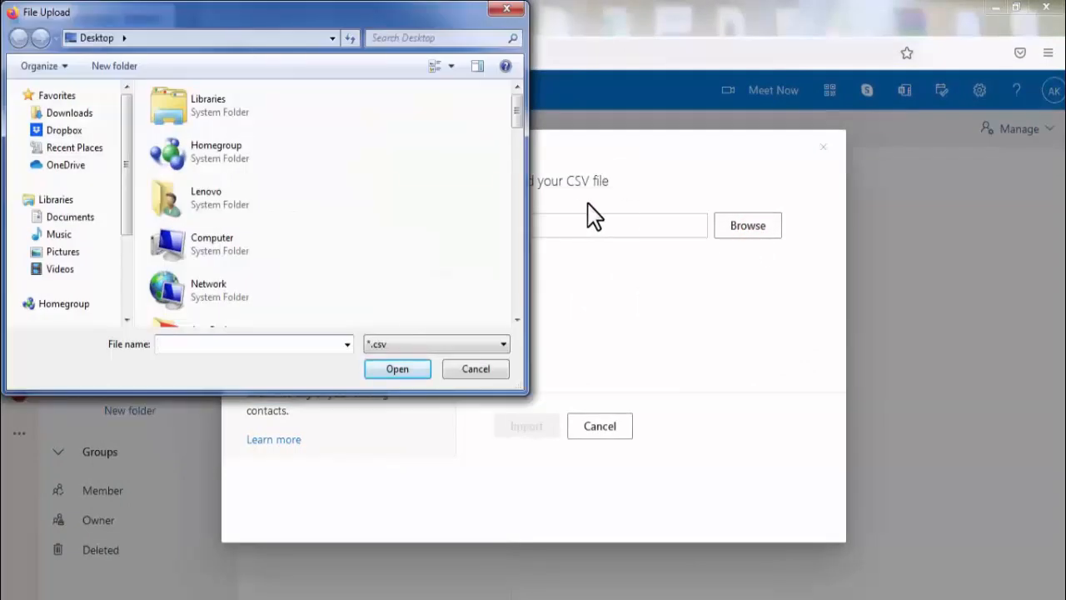
scroll(down, 3)
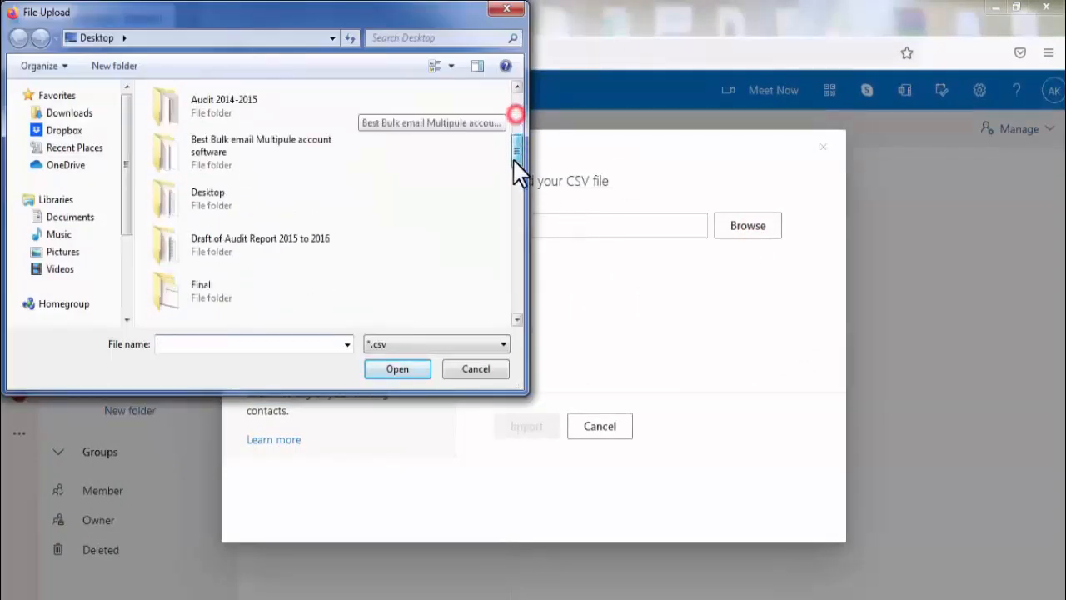
scroll(down, 3)
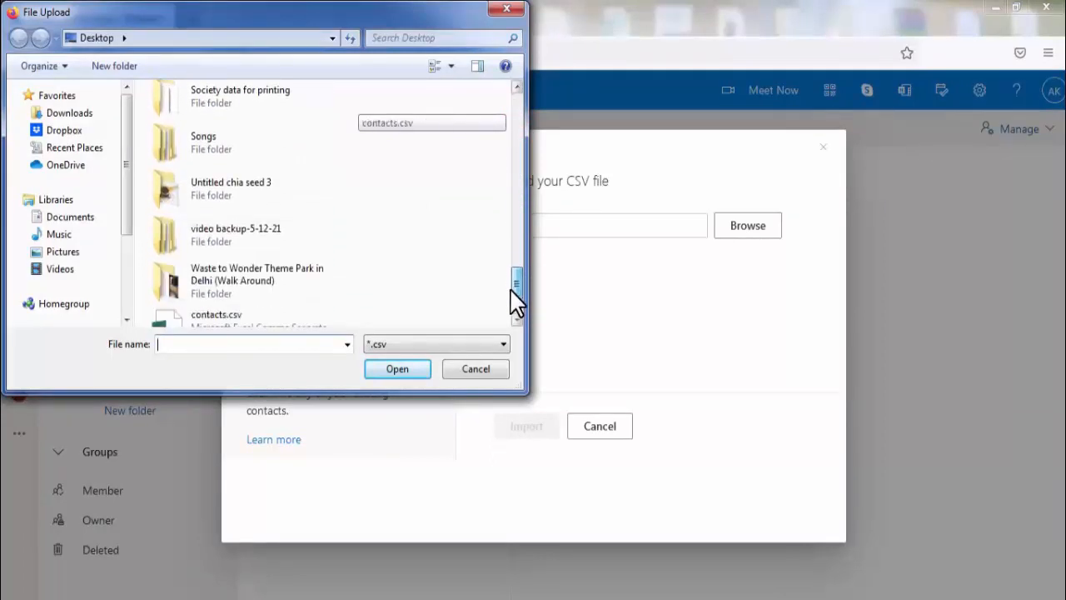
scroll(down, 3)
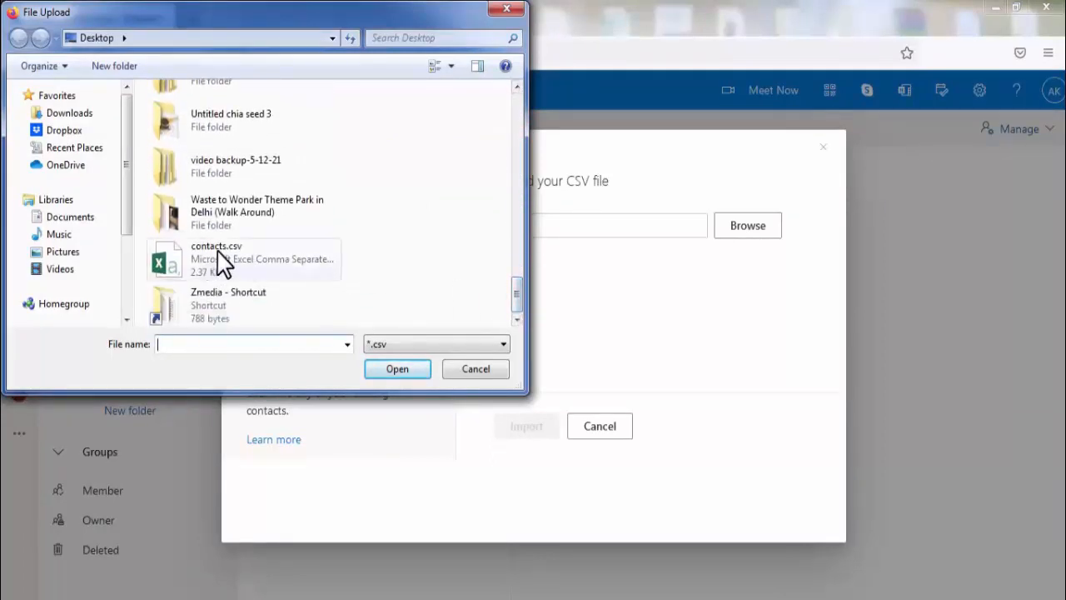
click(216, 260)
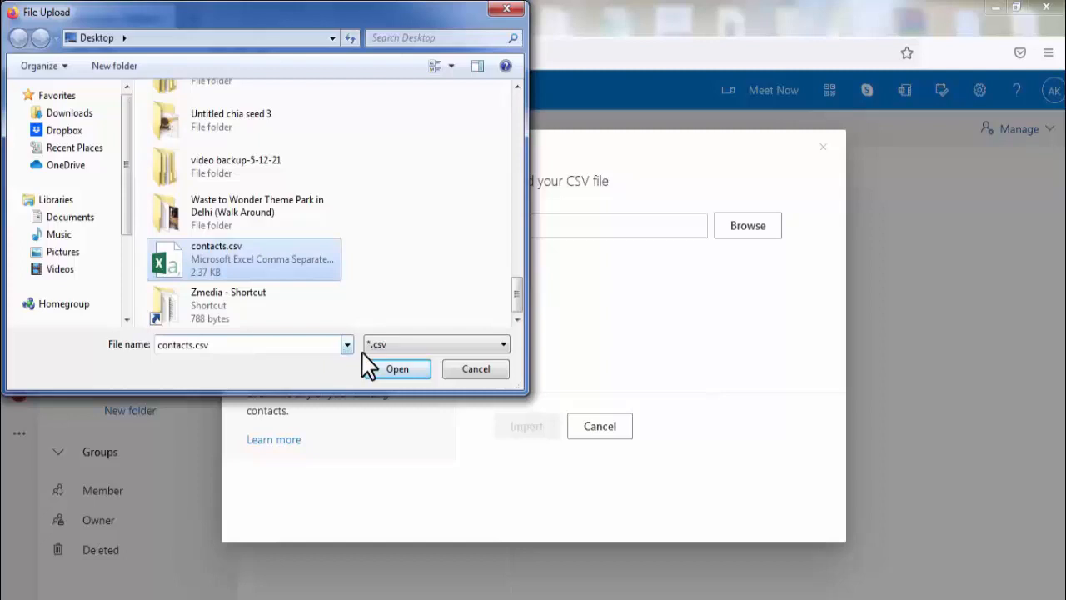
click(397, 368)
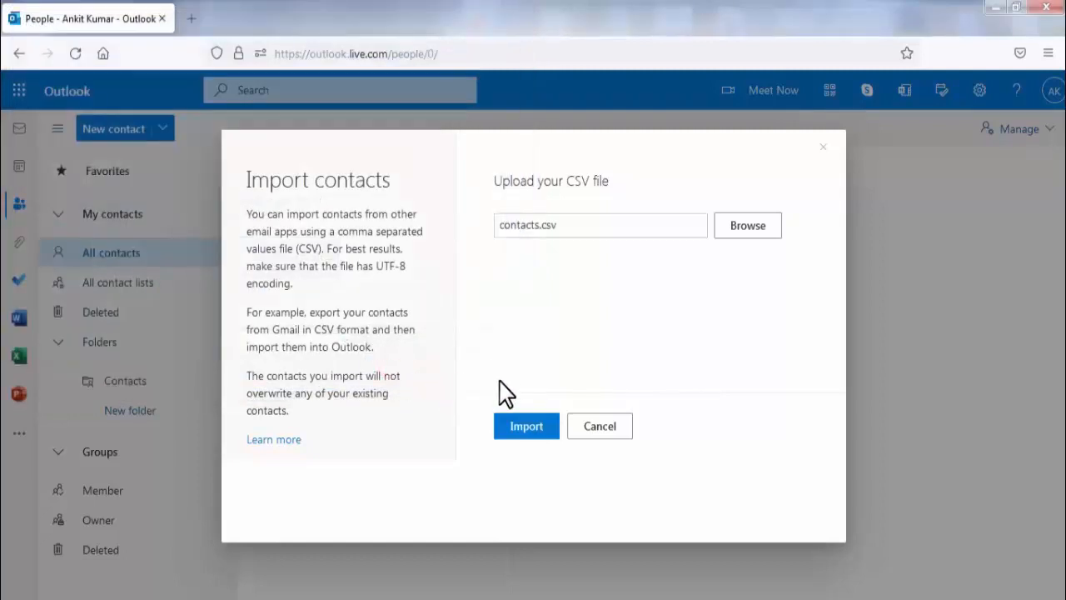
Step: Run the import of contacts.csv, which Outlook rejects as wrong format
click(527, 426)
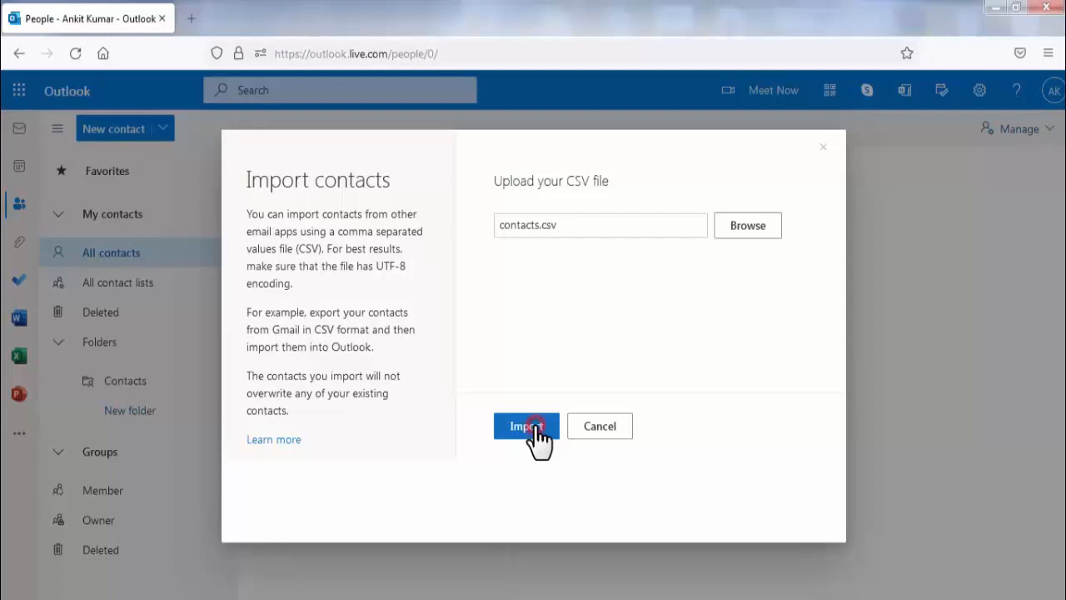
click(526, 427)
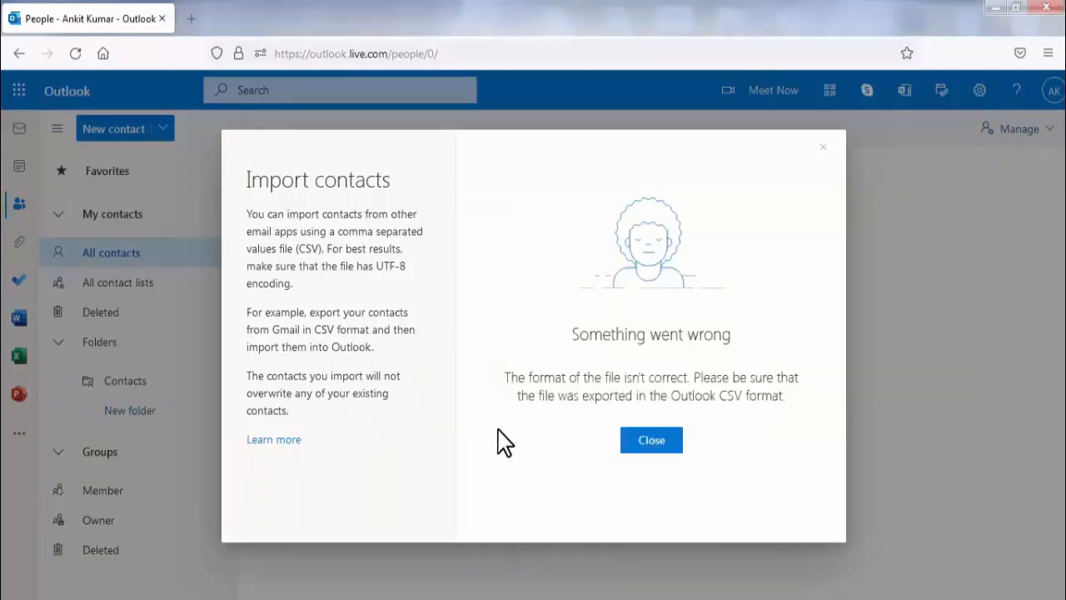
mouse_move(651, 368)
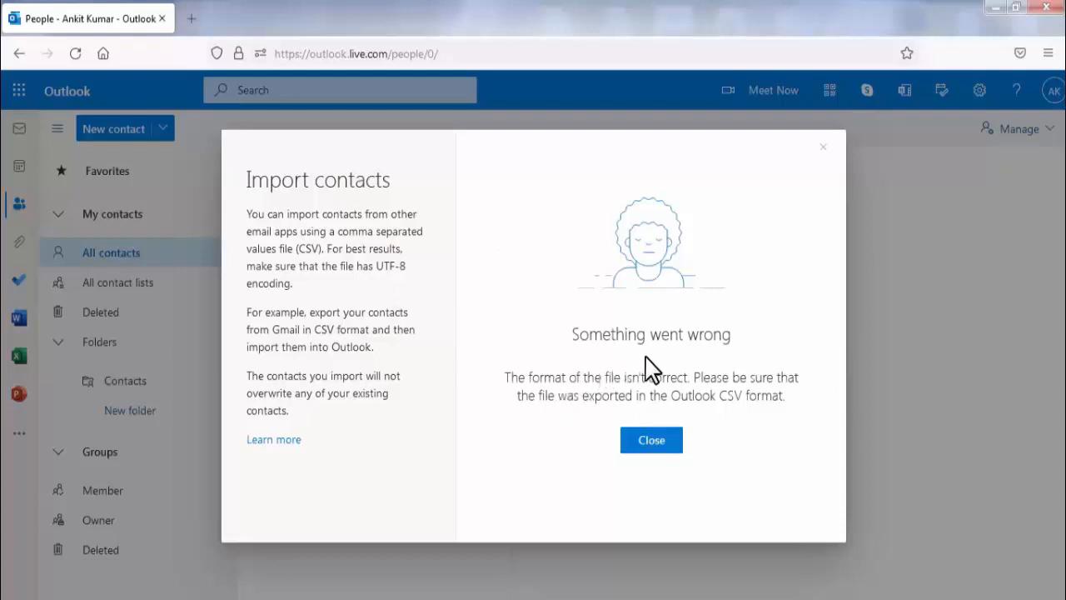
mouse_move(762, 367)
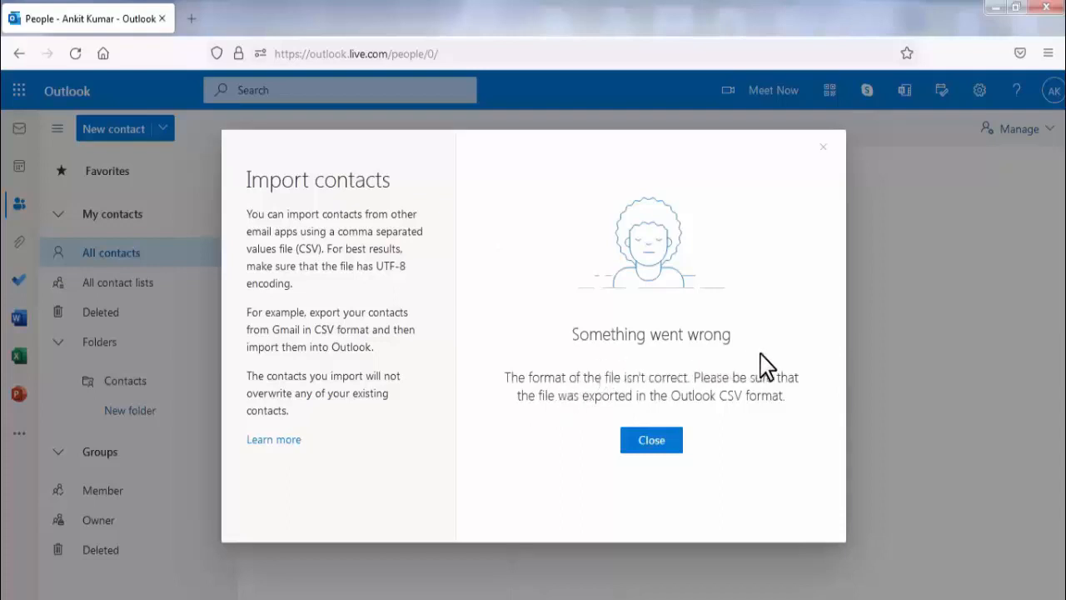
mouse_move(753, 353)
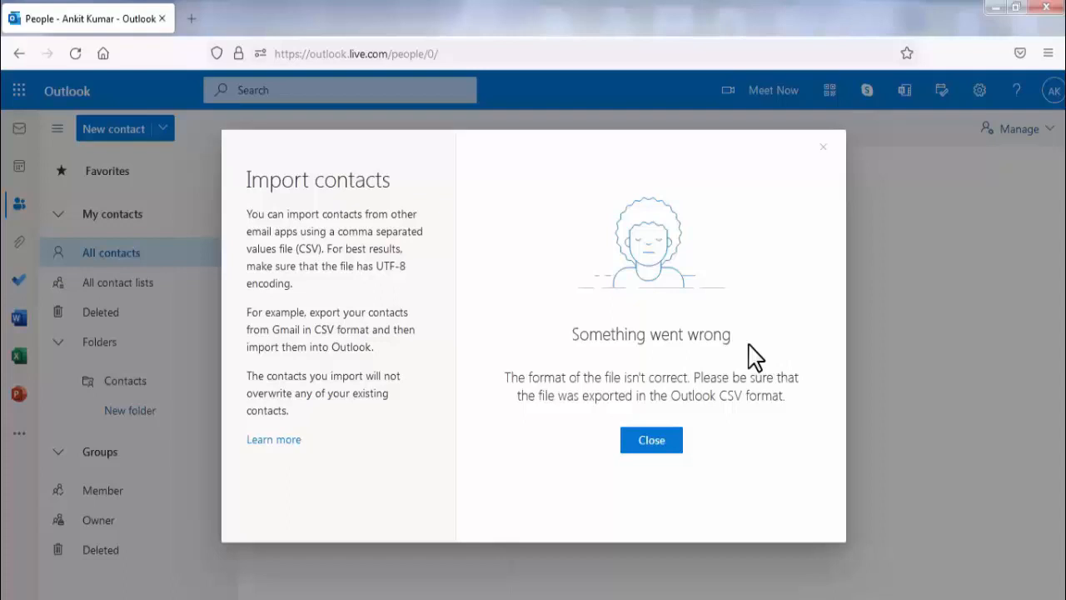
mouse_move(533, 290)
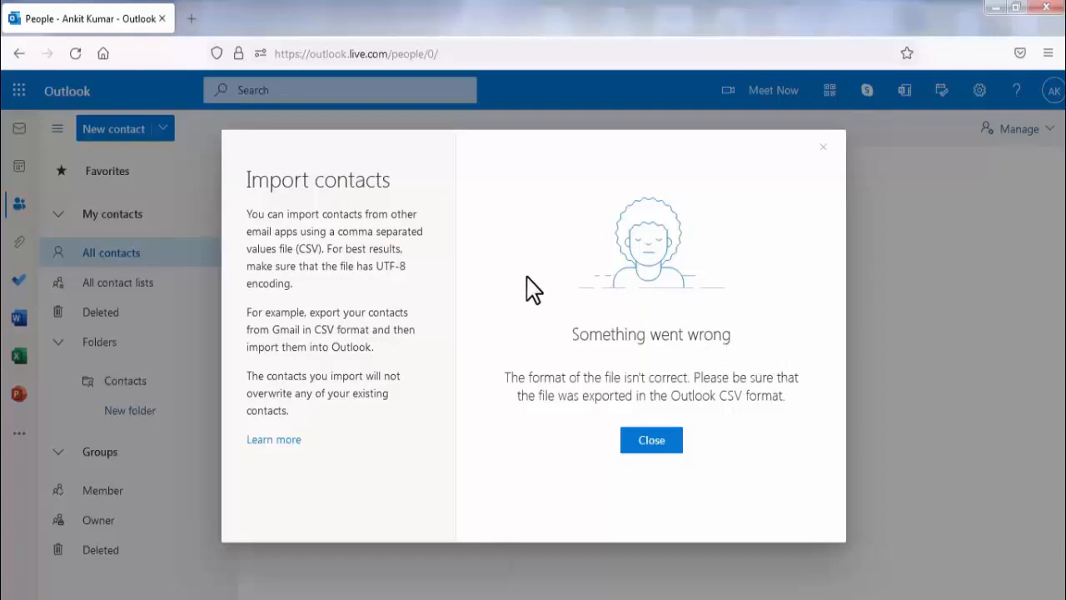
mouse_move(503, 300)
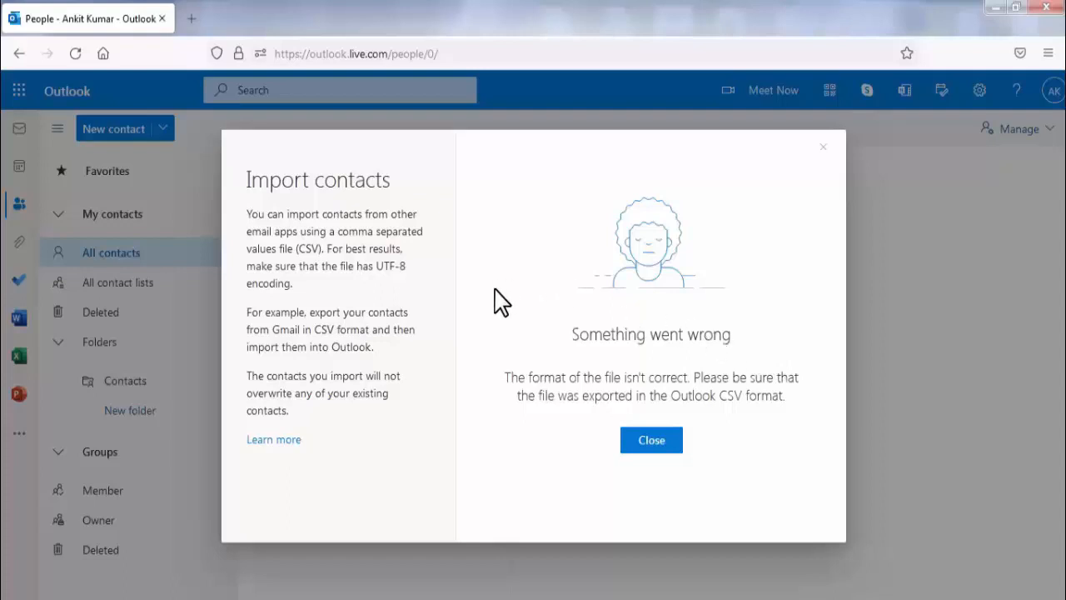
mouse_move(615, 431)
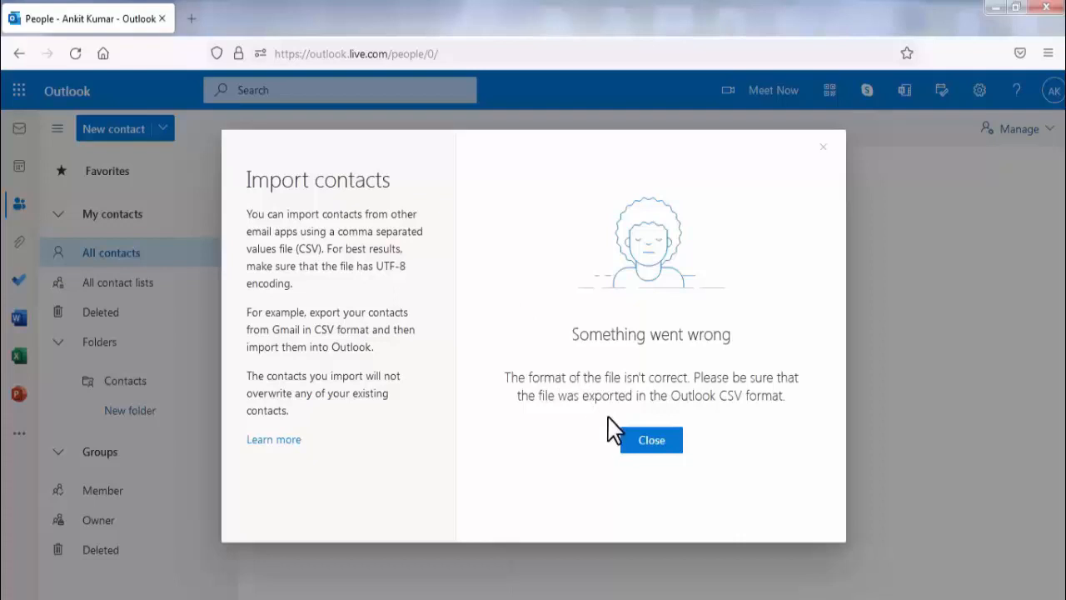
Step: Close the wrong-format error and reload the People page until contacts appear under A
click(649, 439)
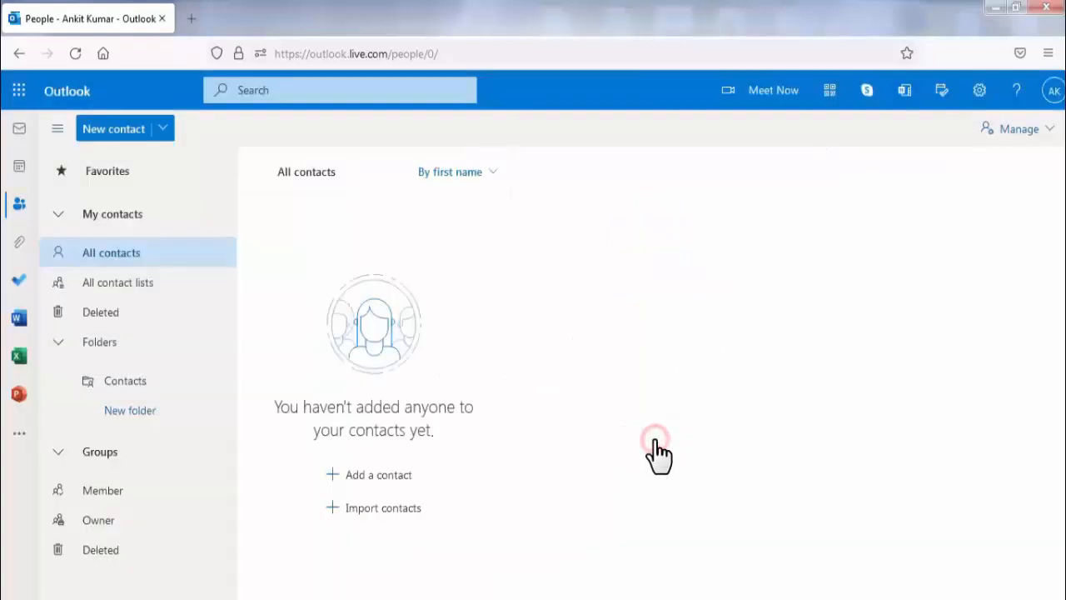
mouse_move(250, 287)
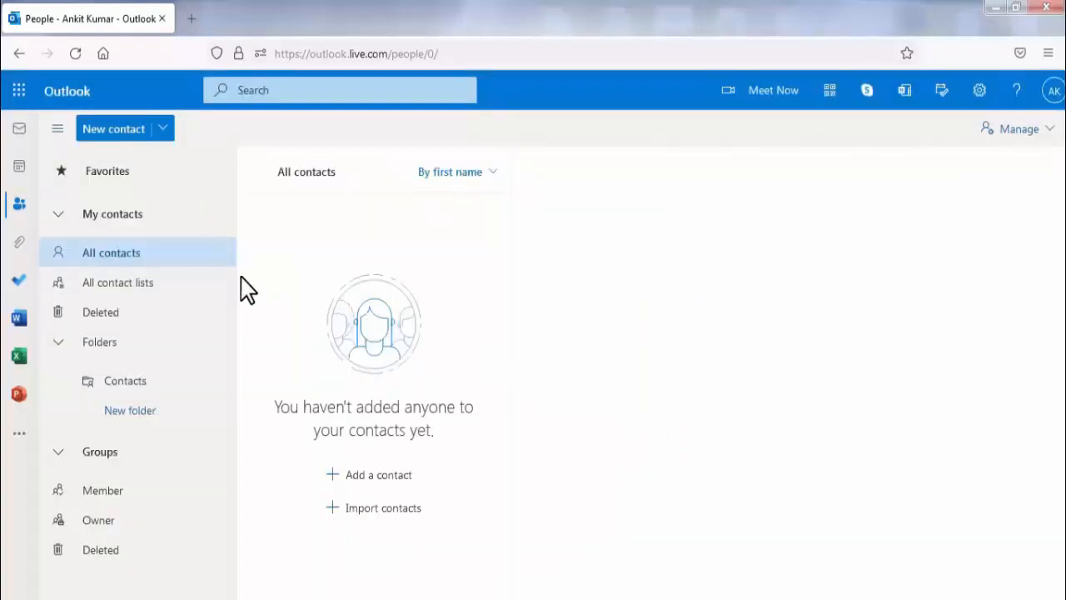
mouse_move(75, 53)
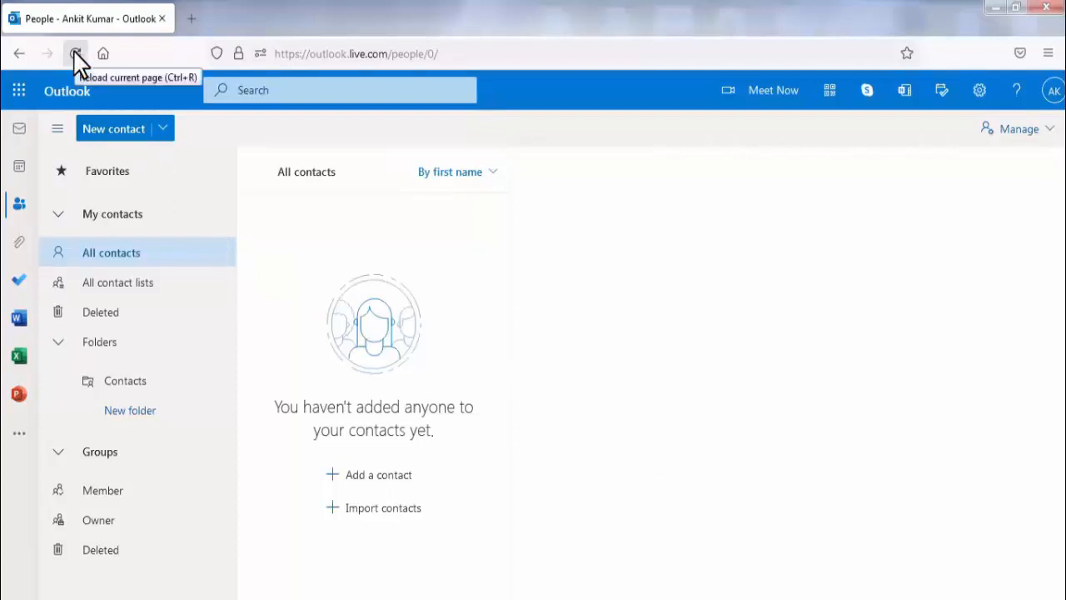
click(75, 53)
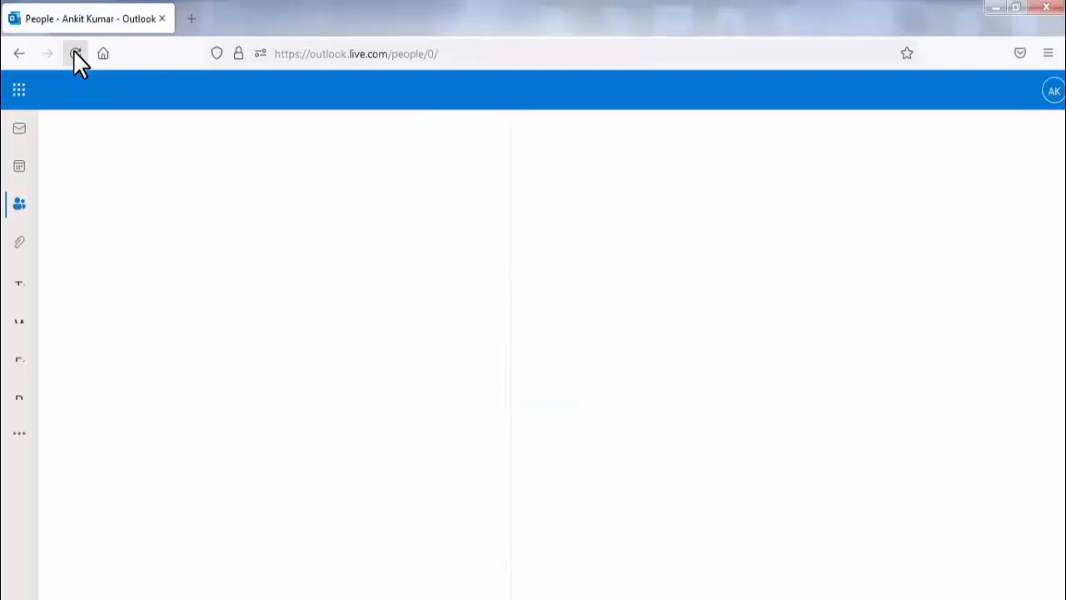
click(74, 53)
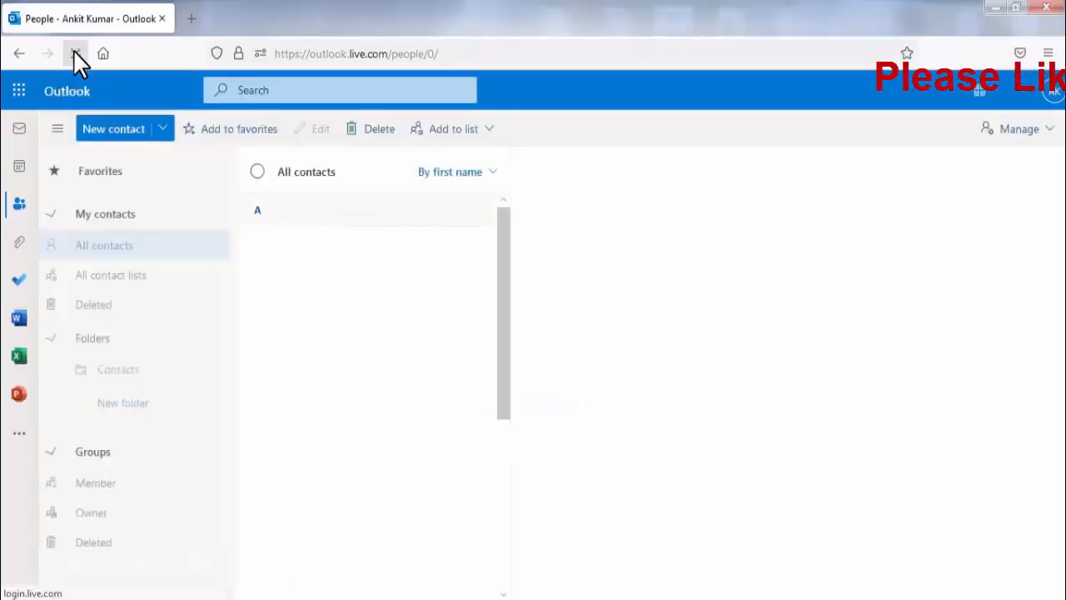